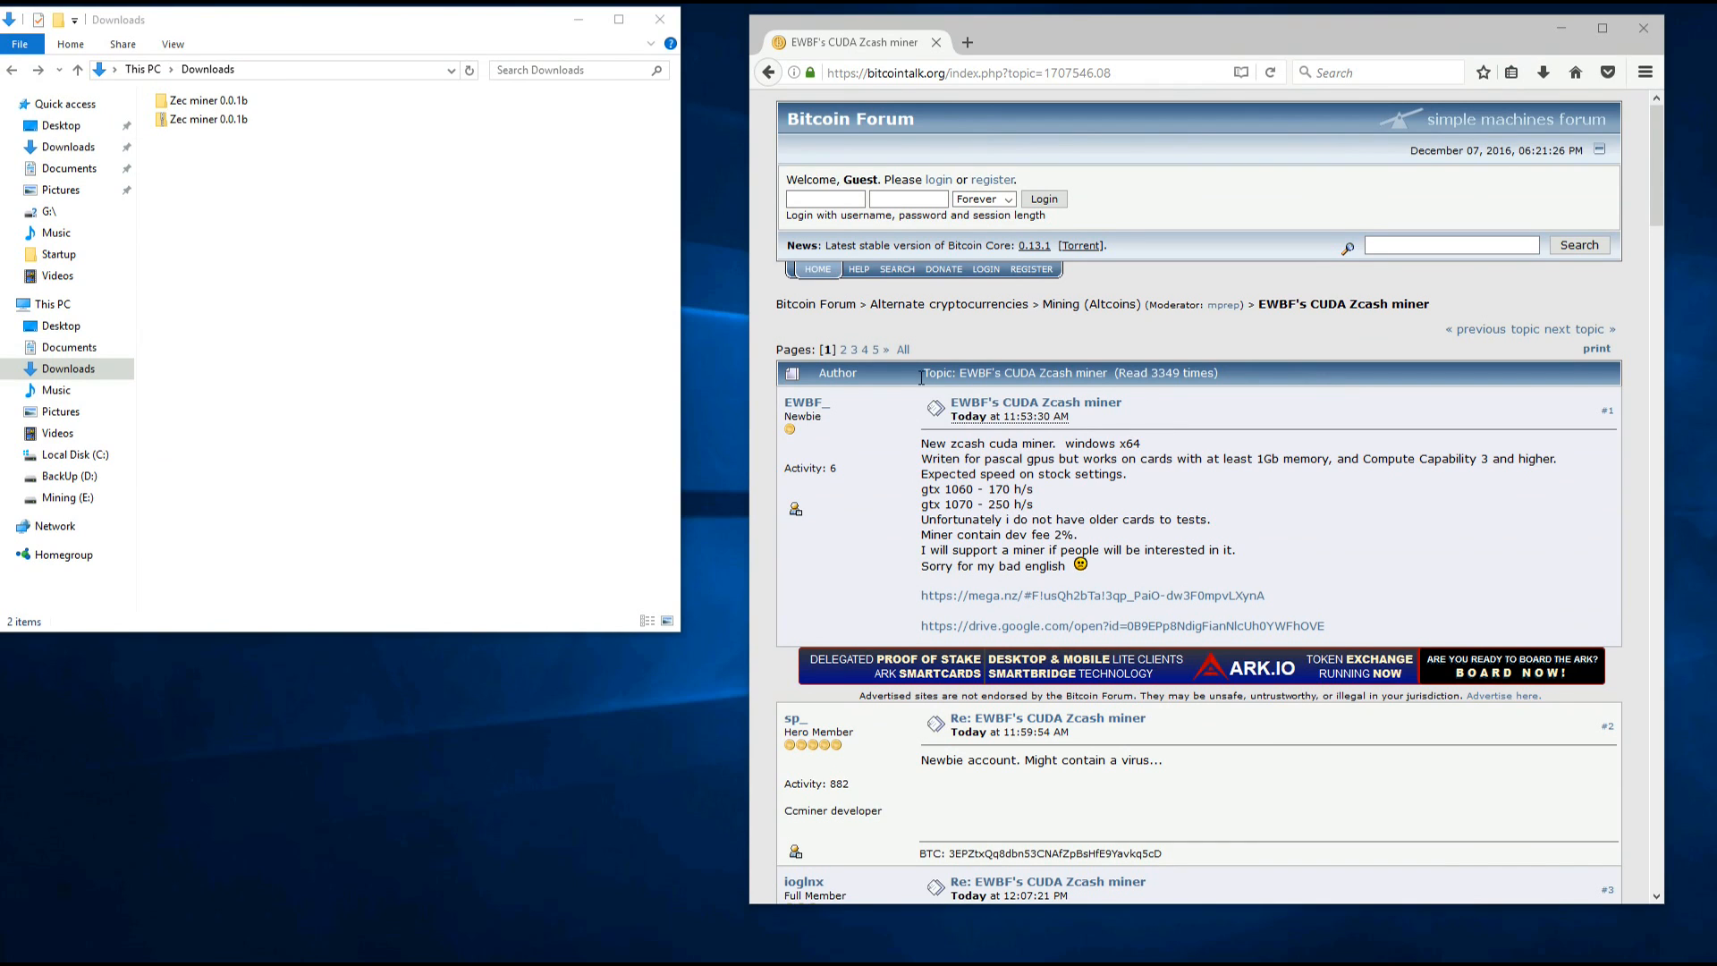
pyautogui.moveTo(871, 416)
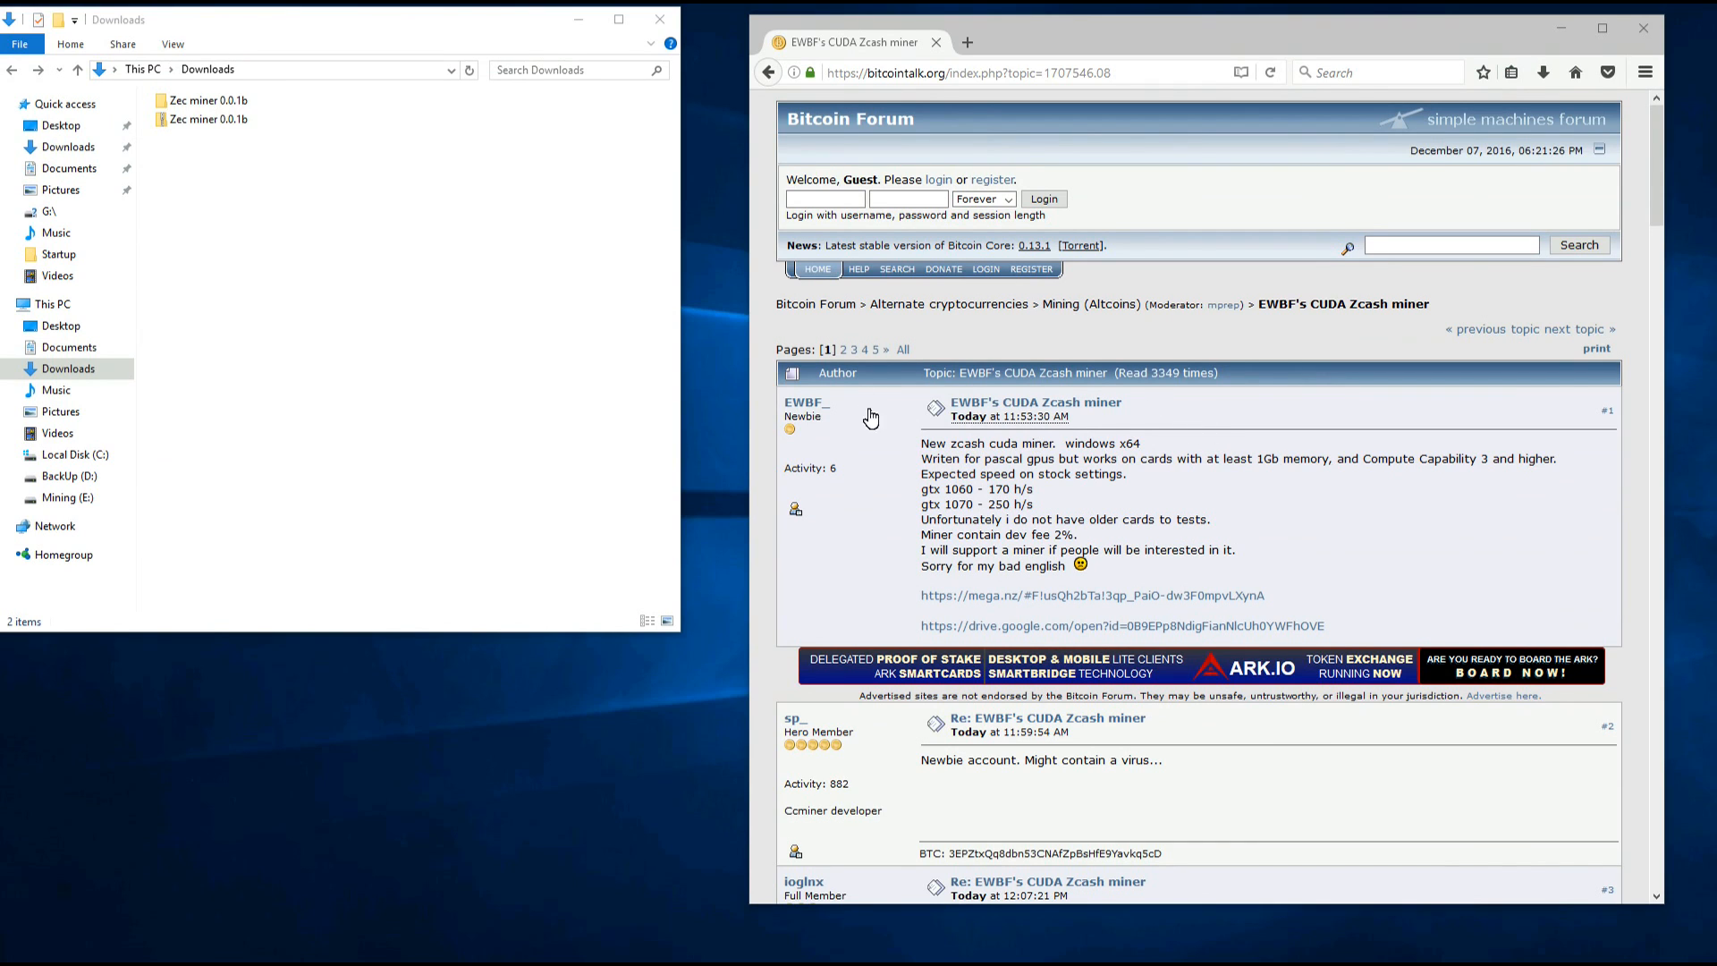
pyautogui.moveTo(925, 486)
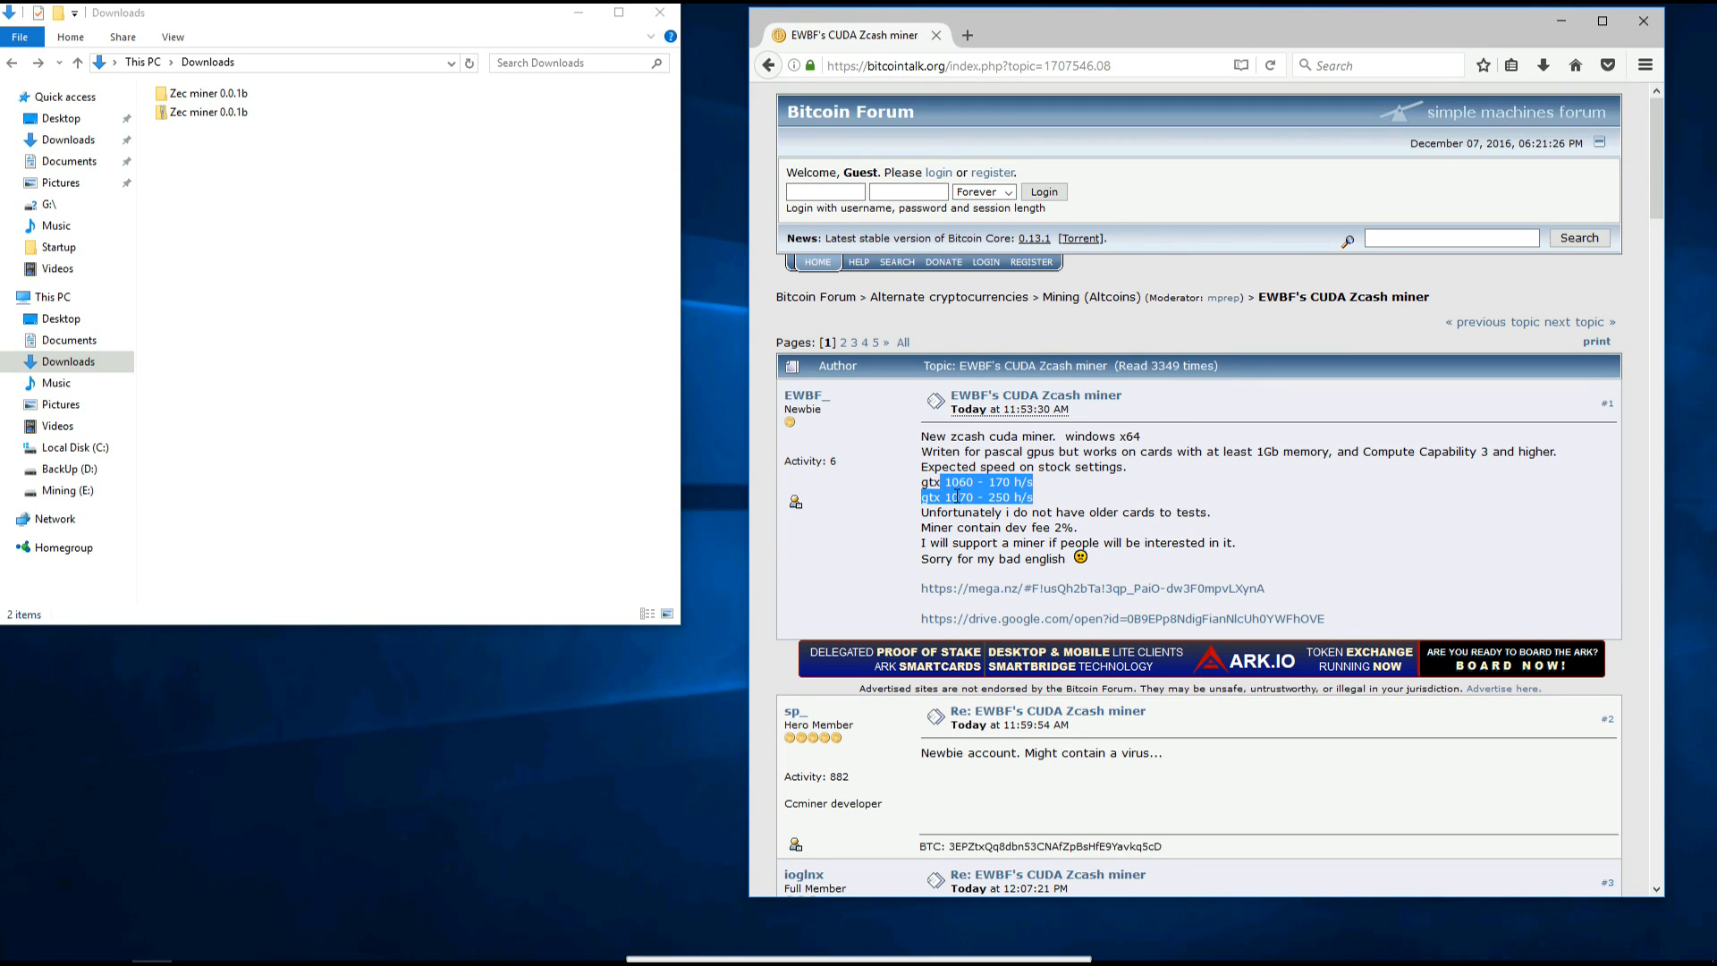
# - Review the card list on the page, highlighting the 1070 entry
pyautogui.scroll(-3)
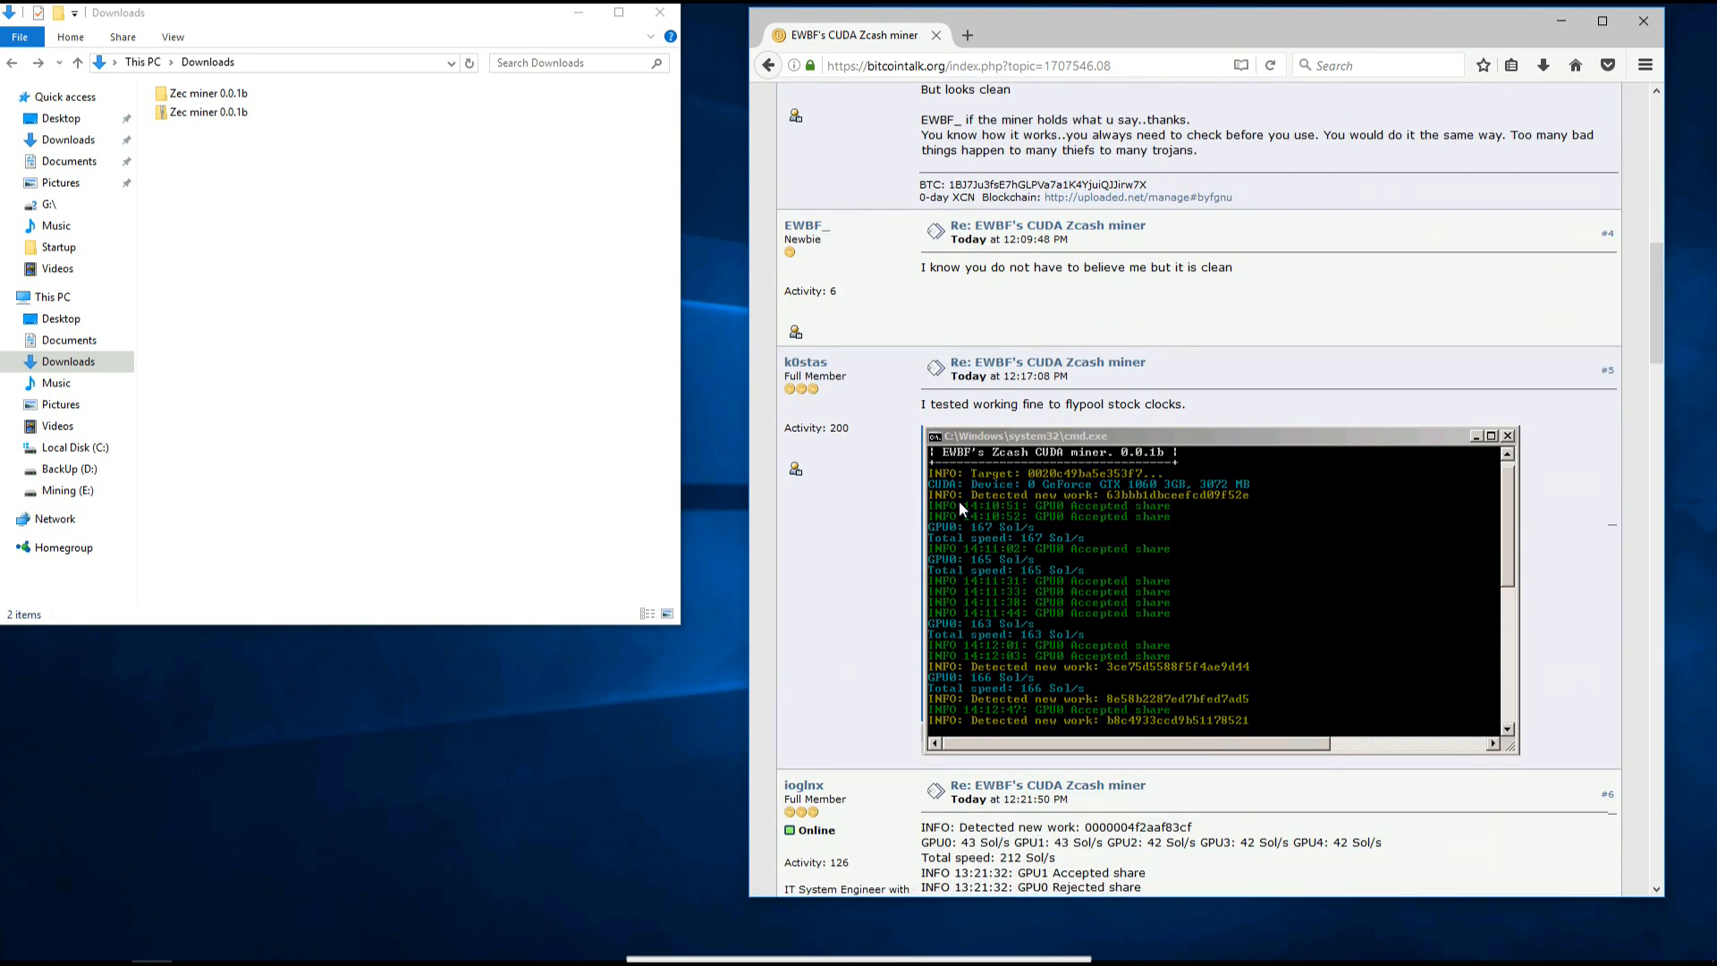
pyautogui.scroll(-3)
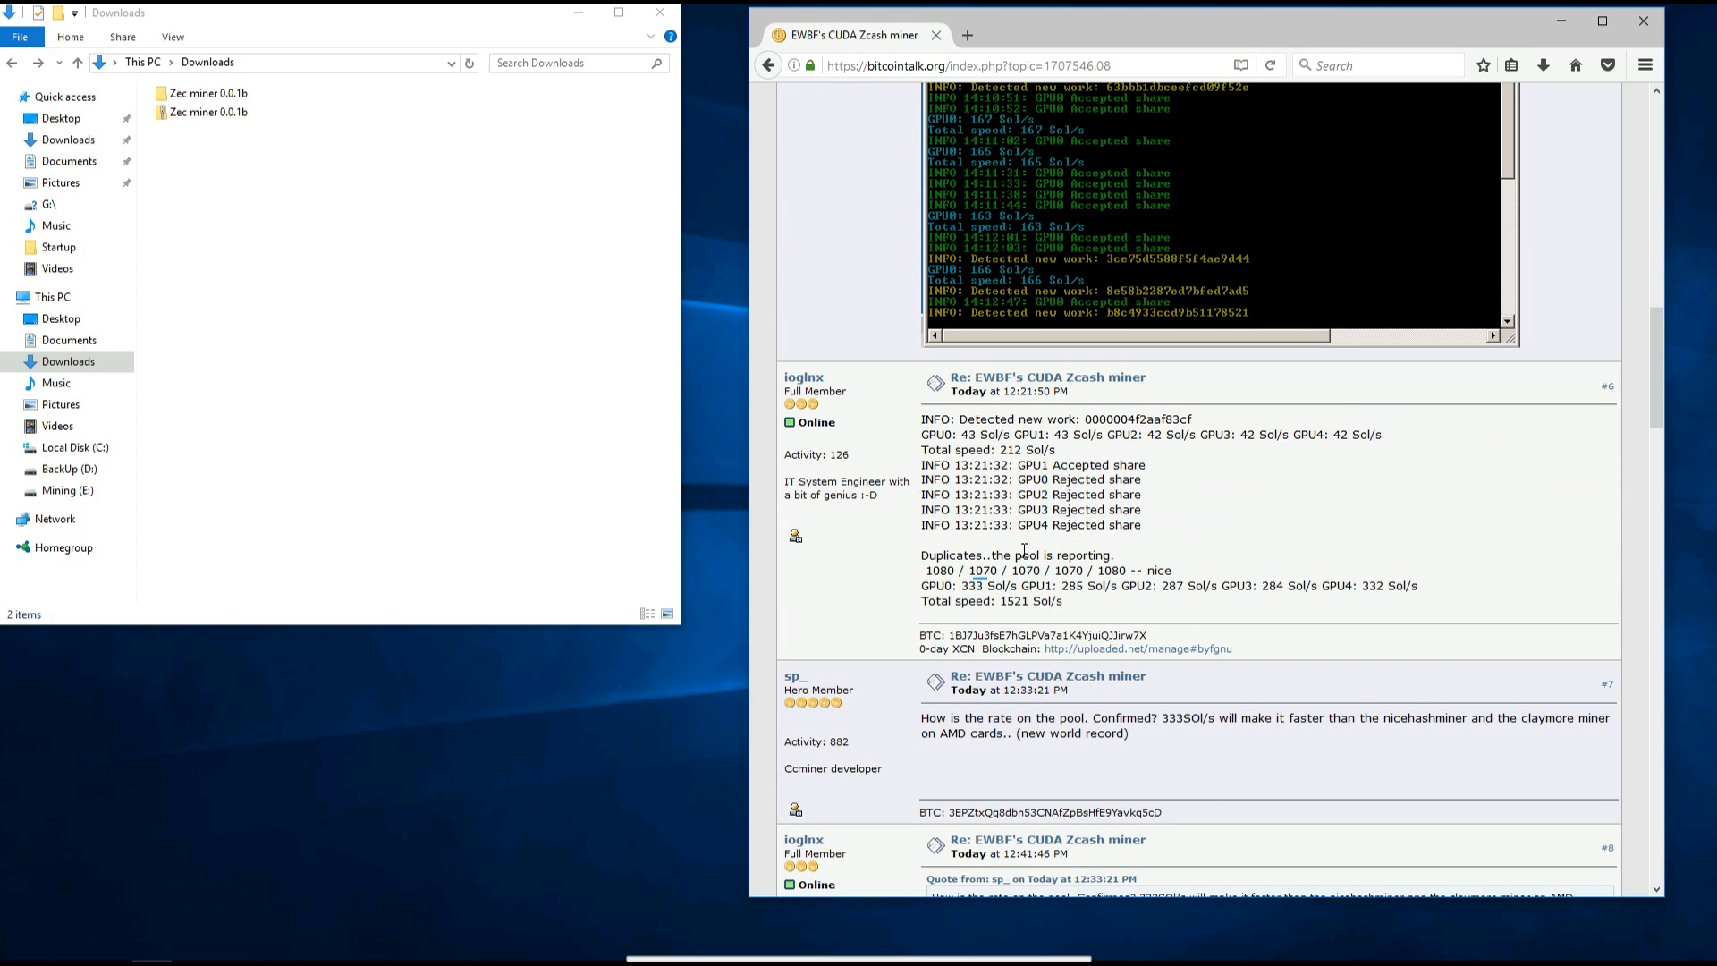
pyautogui.doubleClick(939, 570)
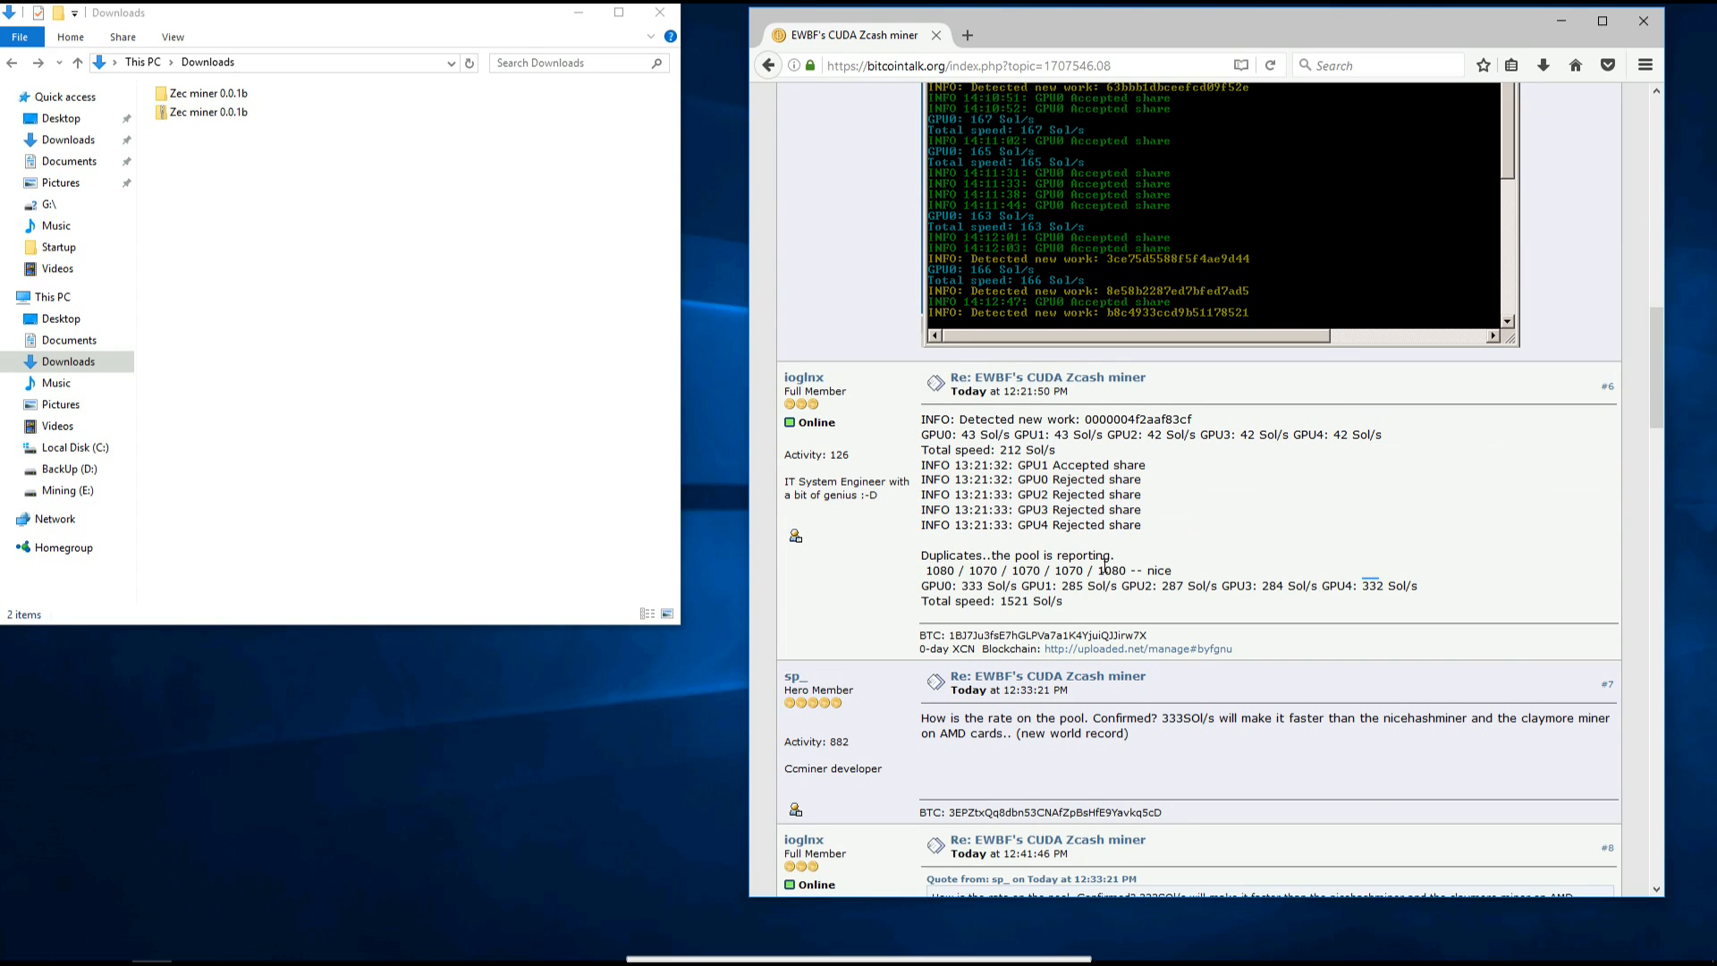
pyautogui.doubleClick(1071, 586)
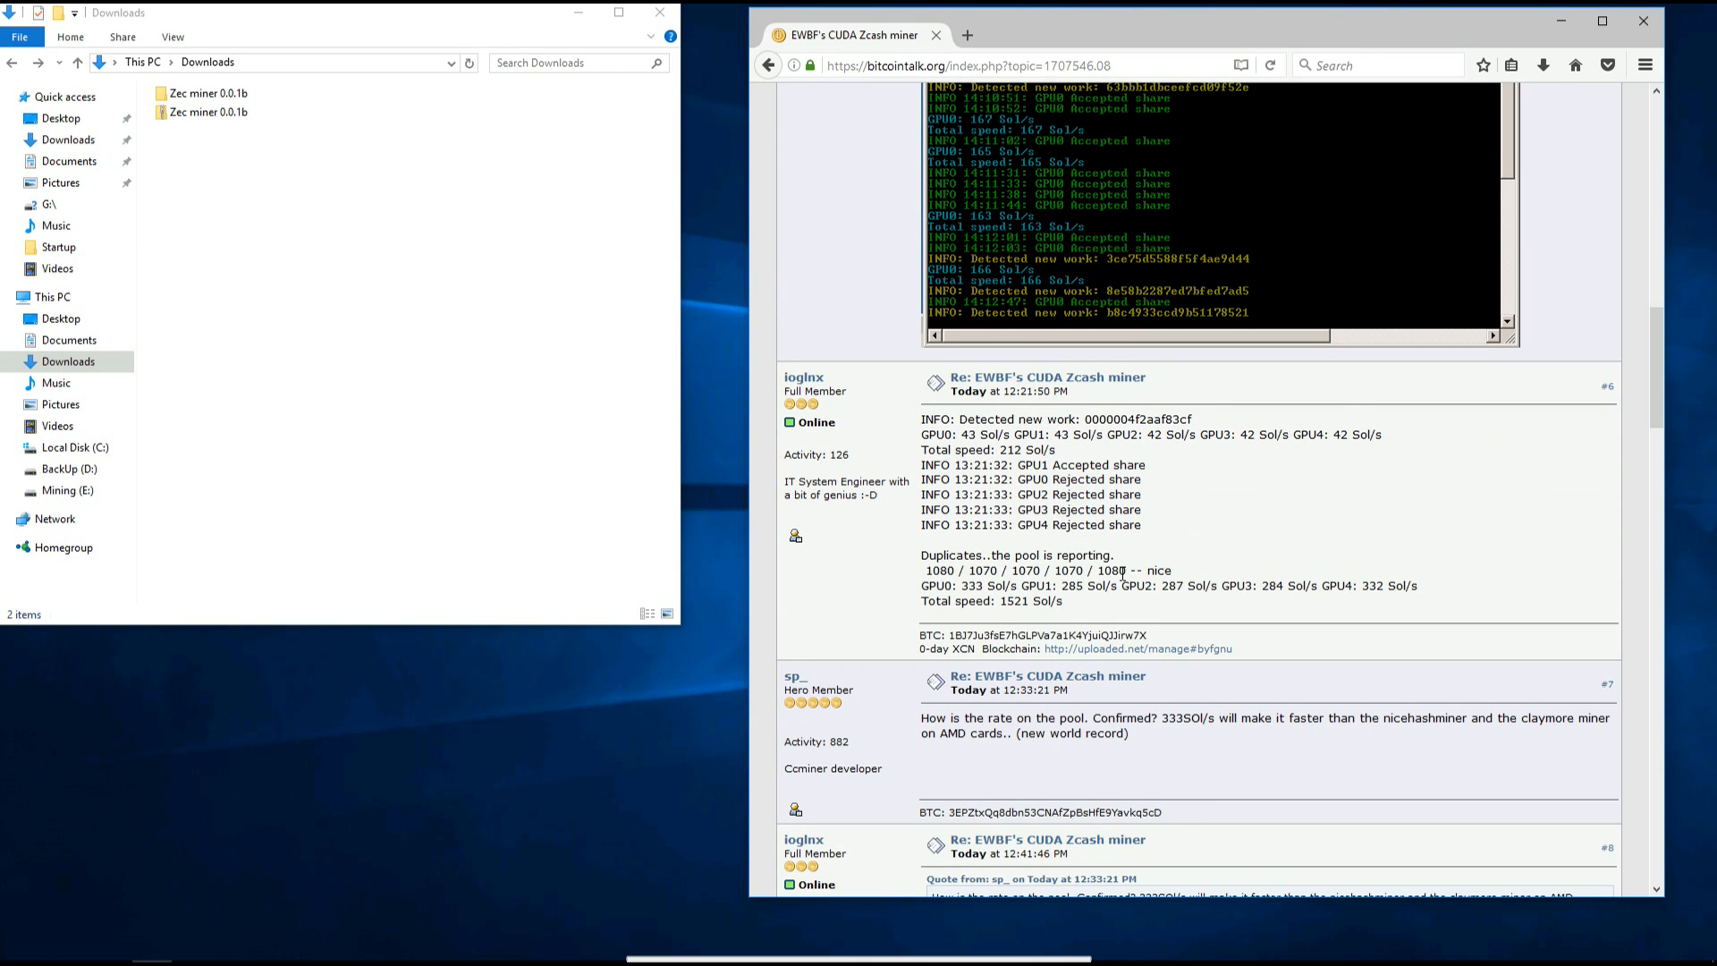
pyautogui.doubleClick(983, 571)
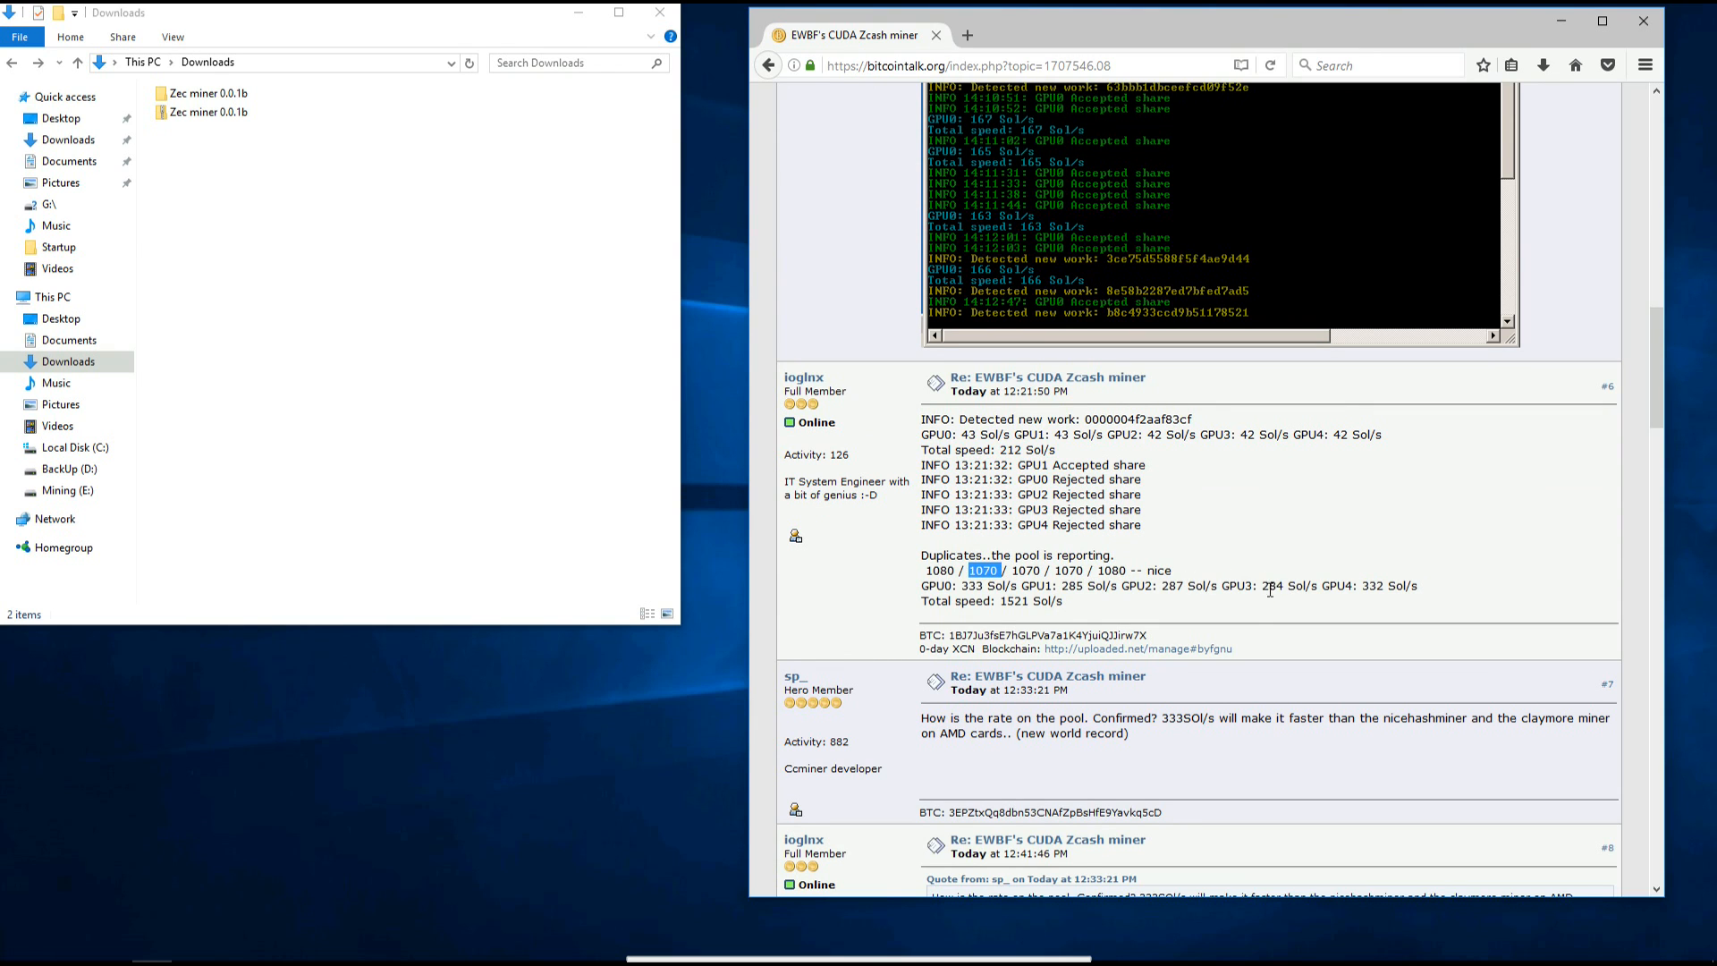
pyautogui.scroll(3)
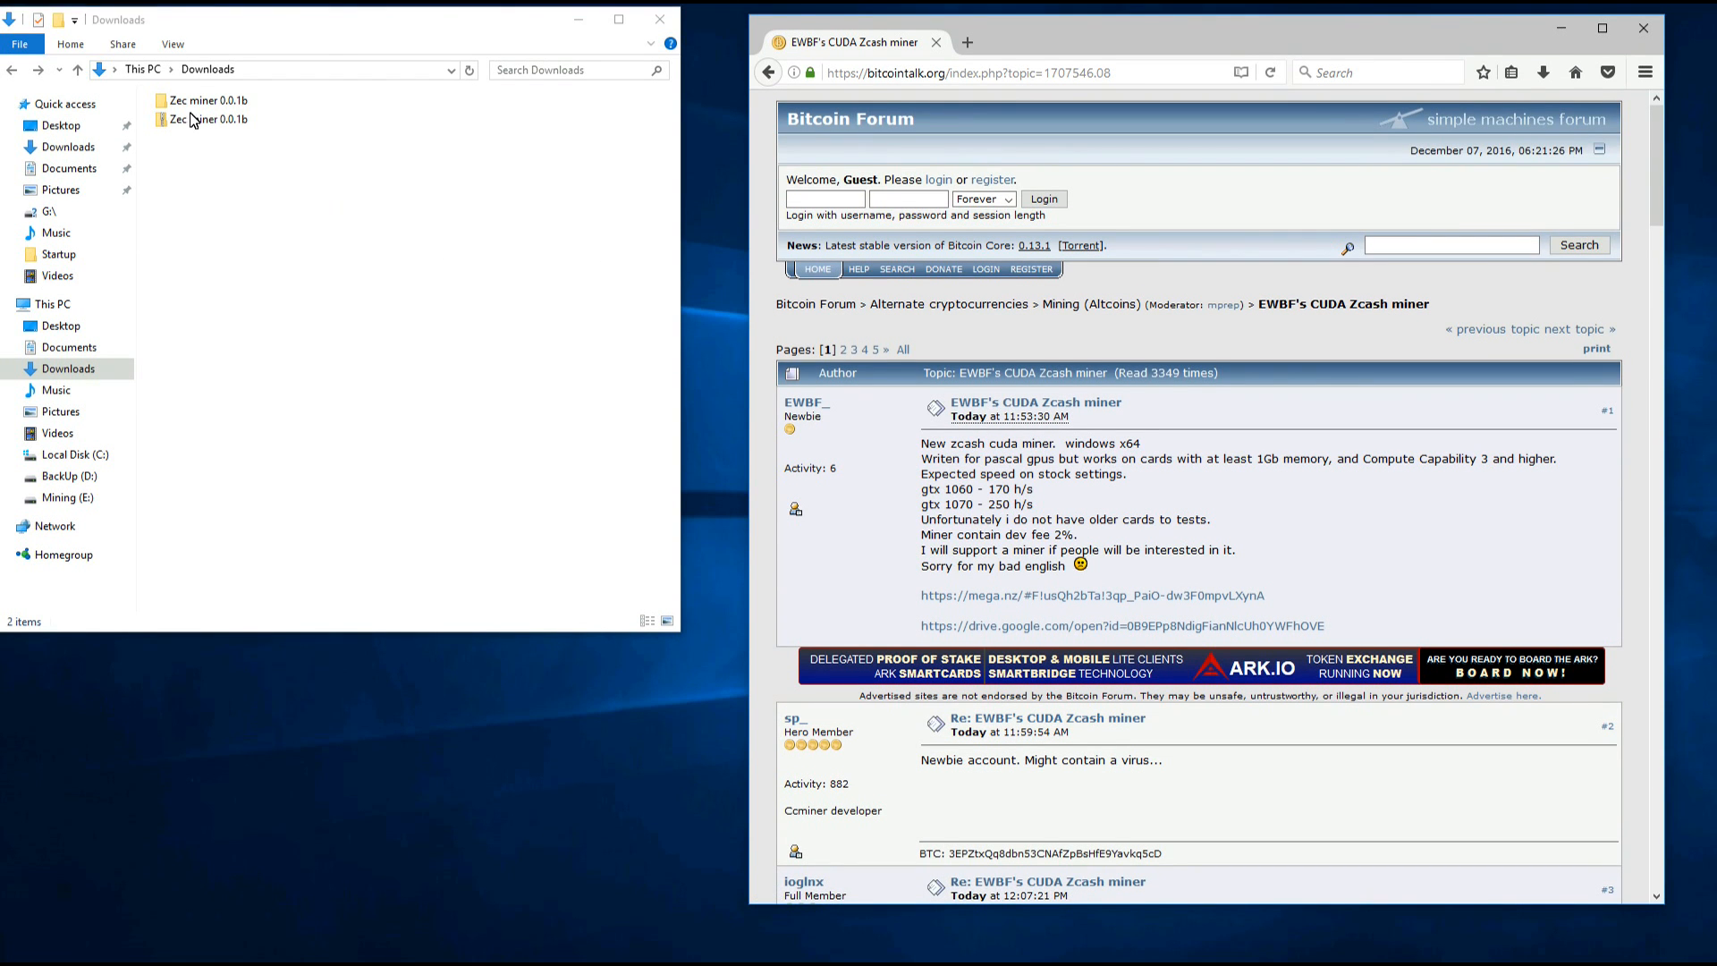
# - Open the Zec miner 0.0.1b folder and edit the flypool batch file in Notepad
pyautogui.click(208, 100)
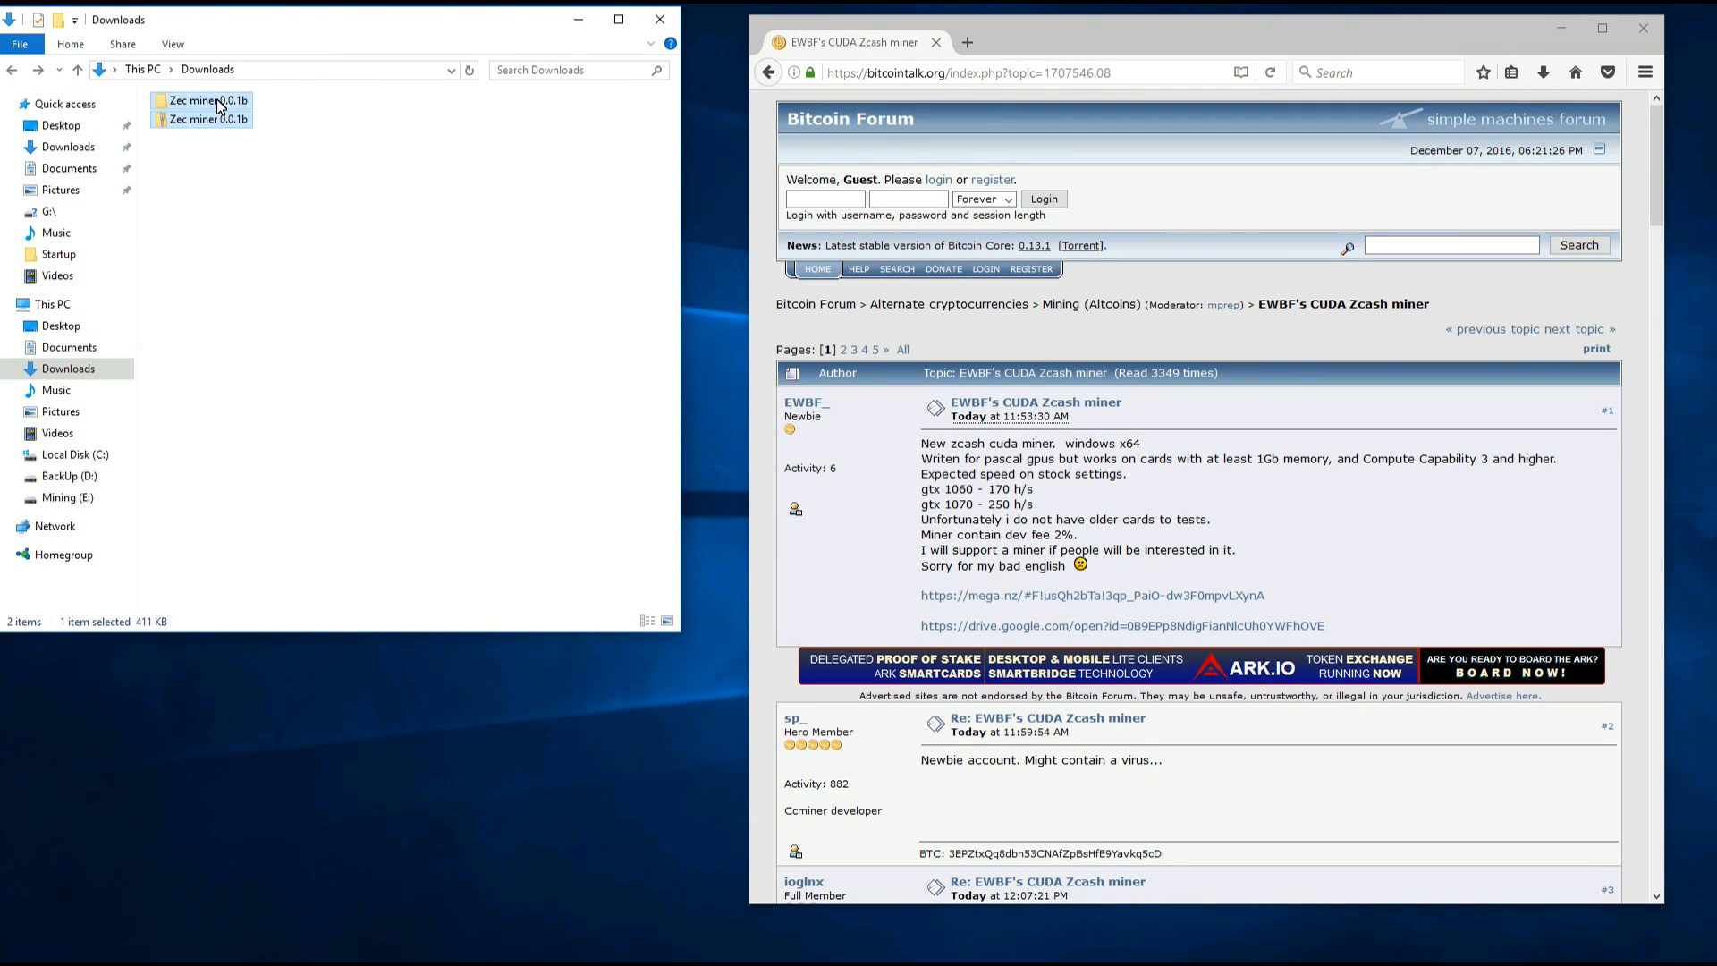
pyautogui.doubleClick(206, 100)
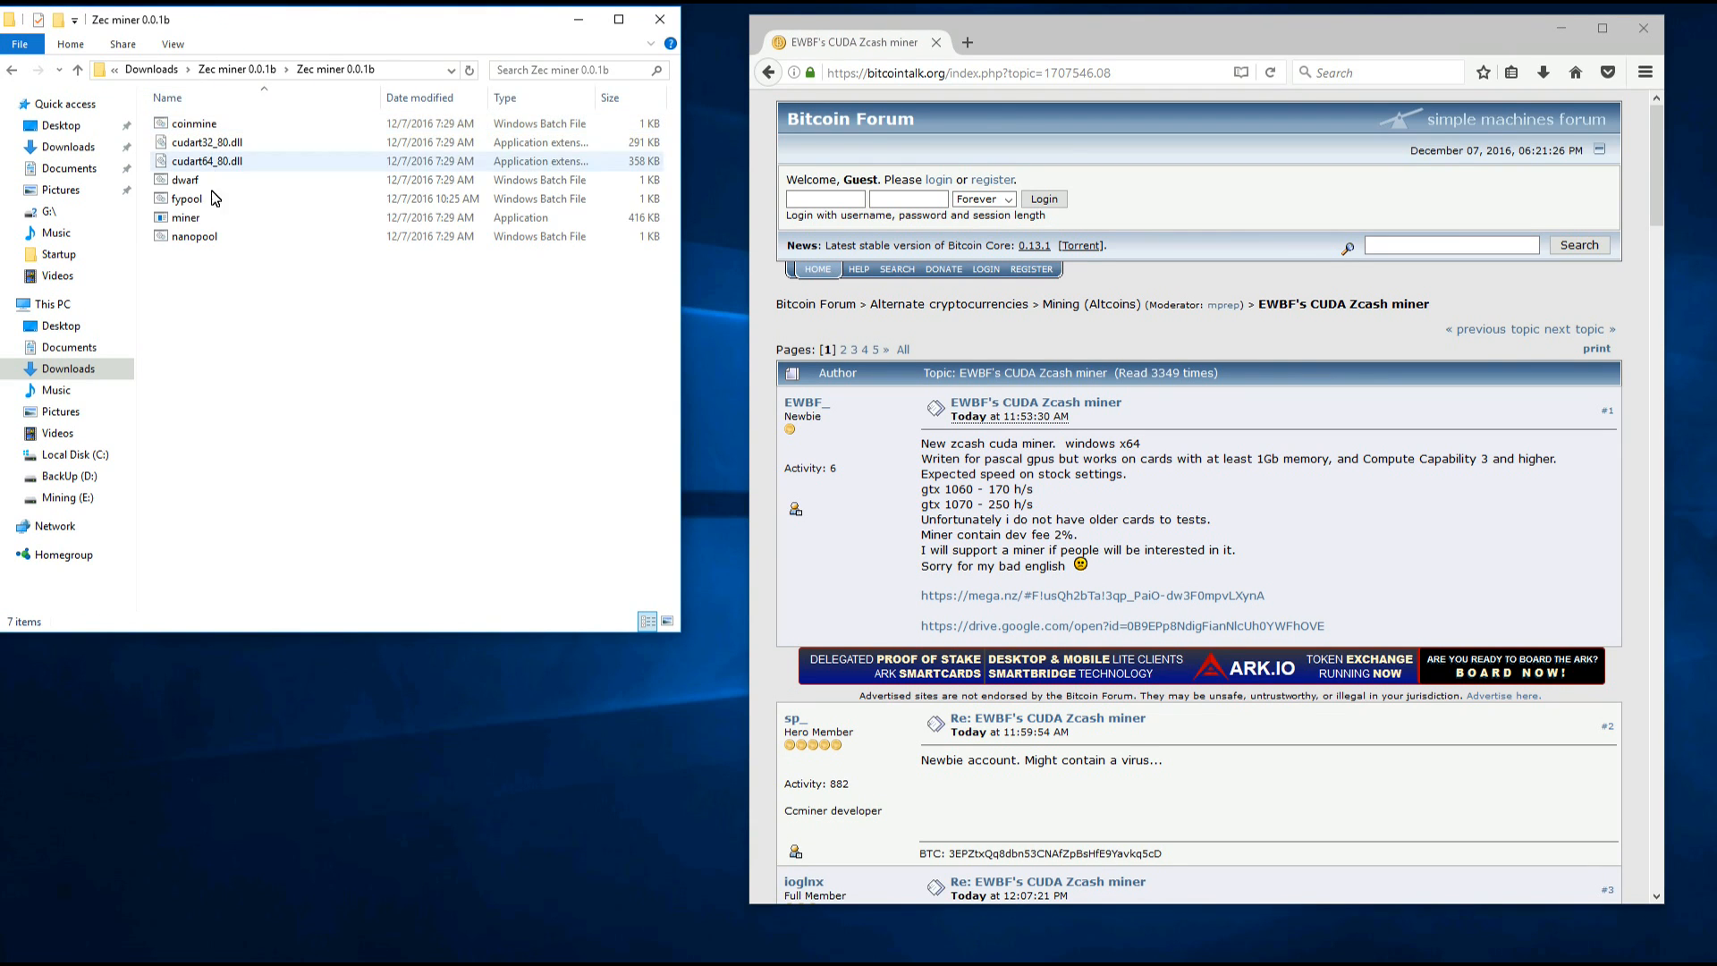
pyautogui.click(186, 199)
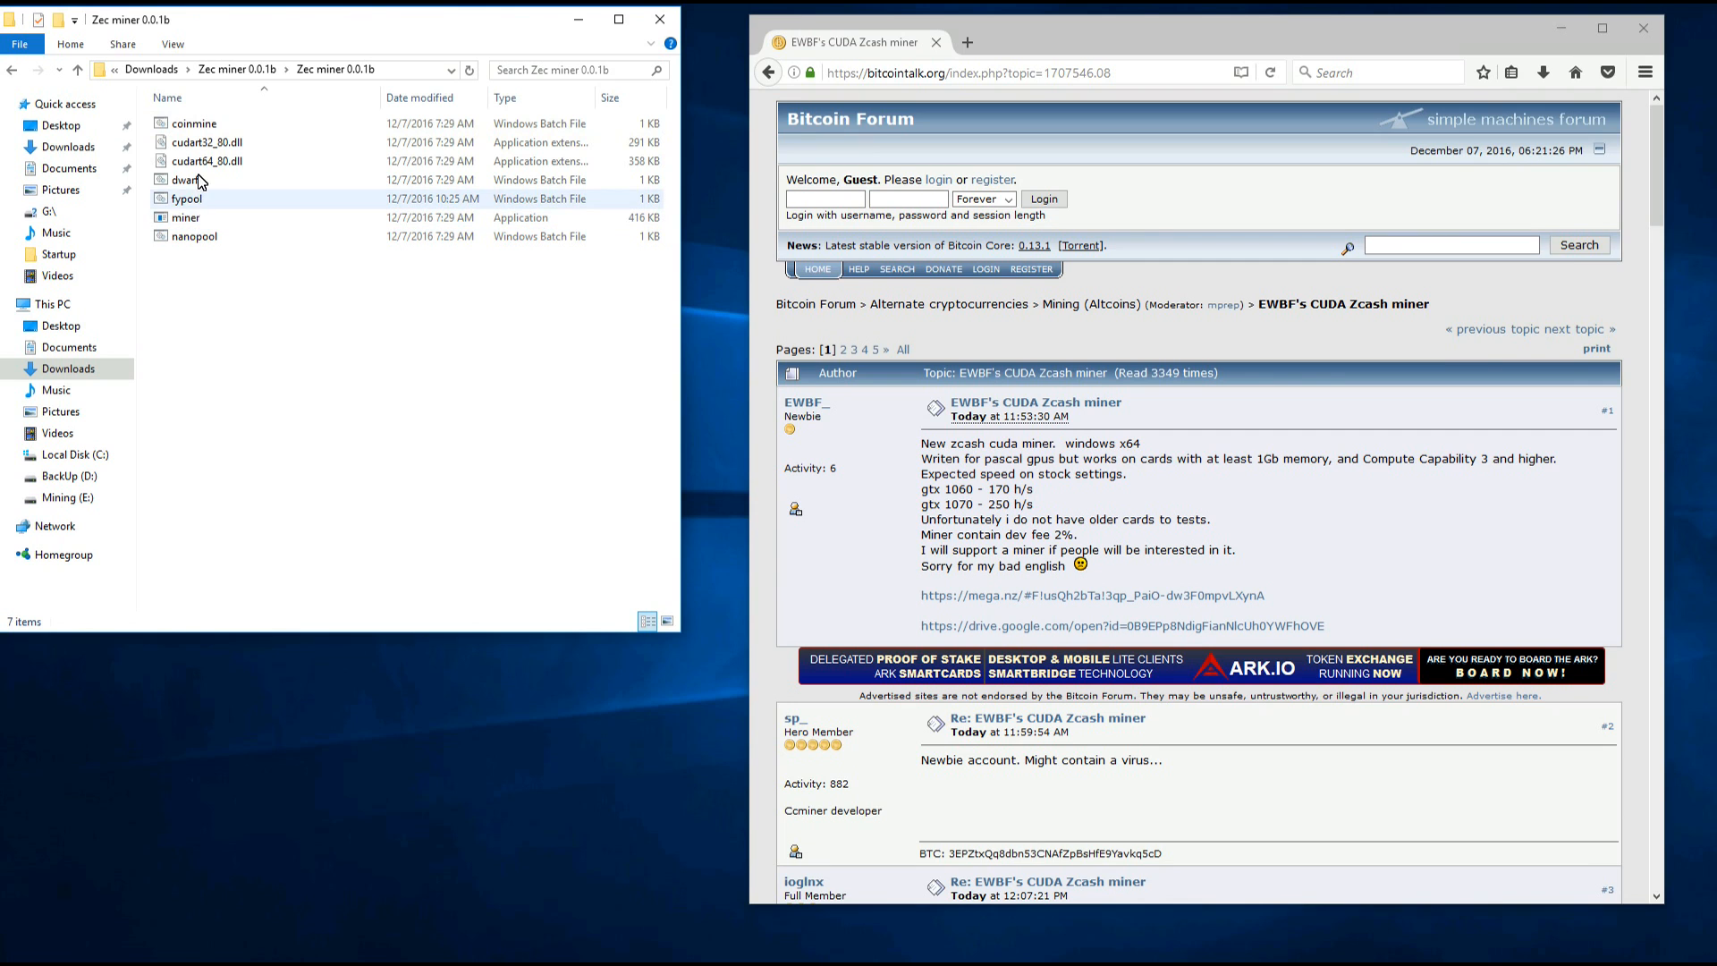
pyautogui.rightClick(186, 199)
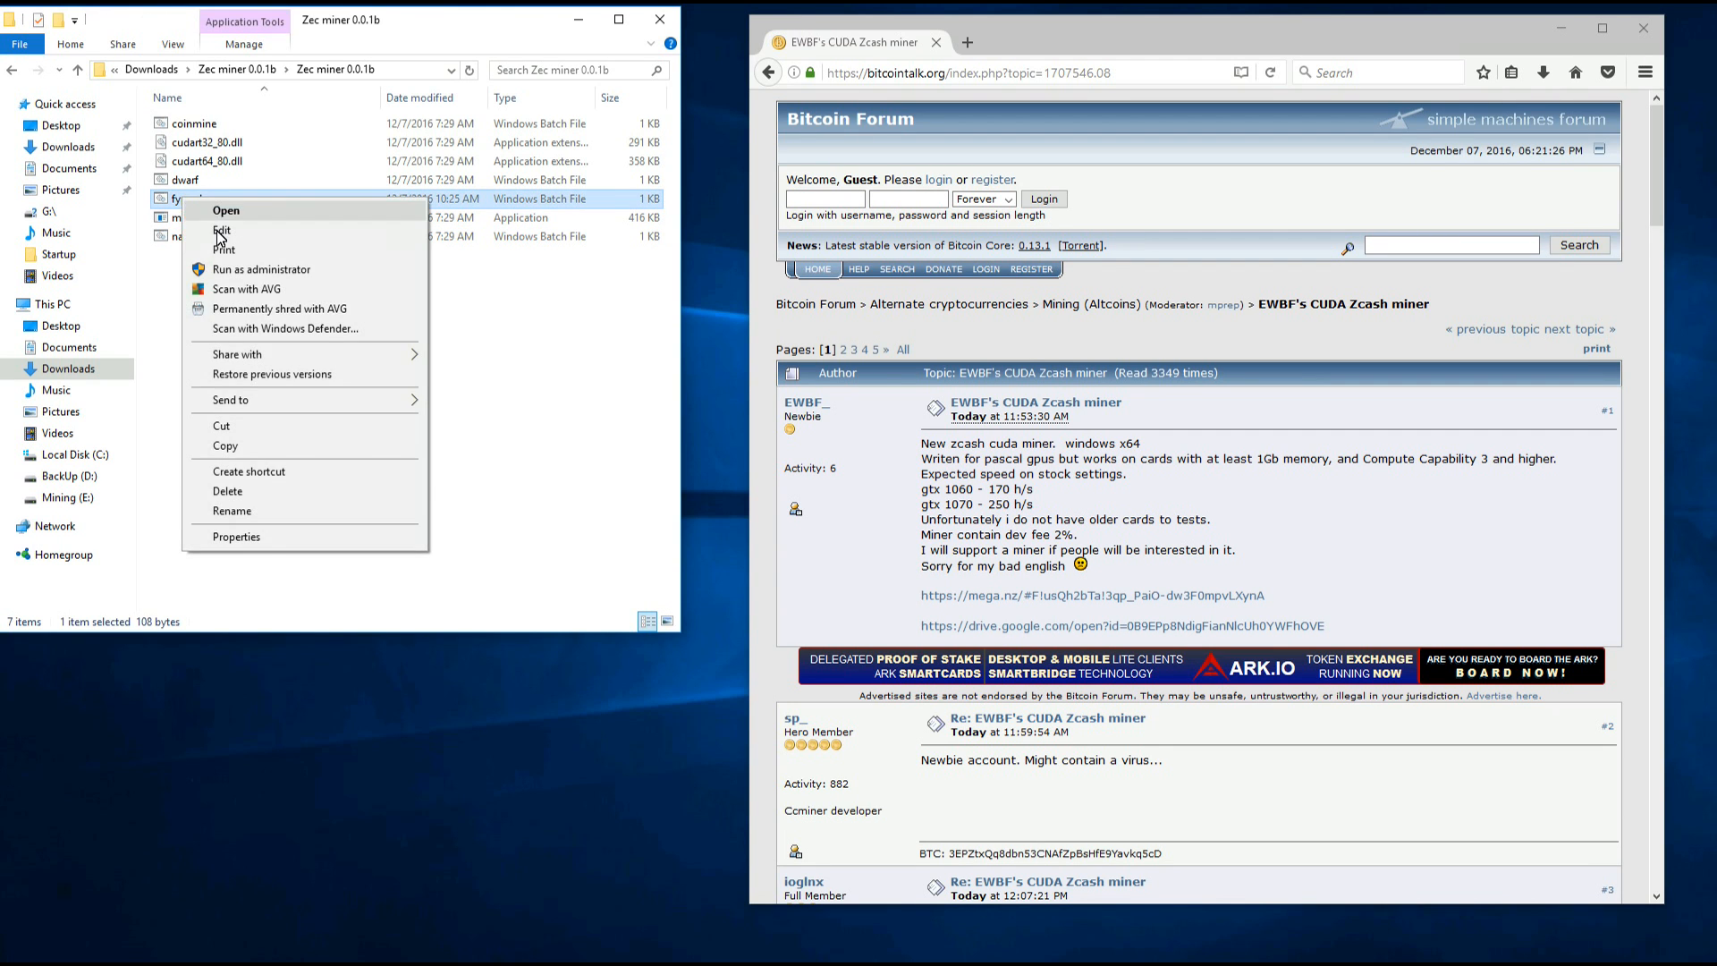
pyautogui.click(222, 229)
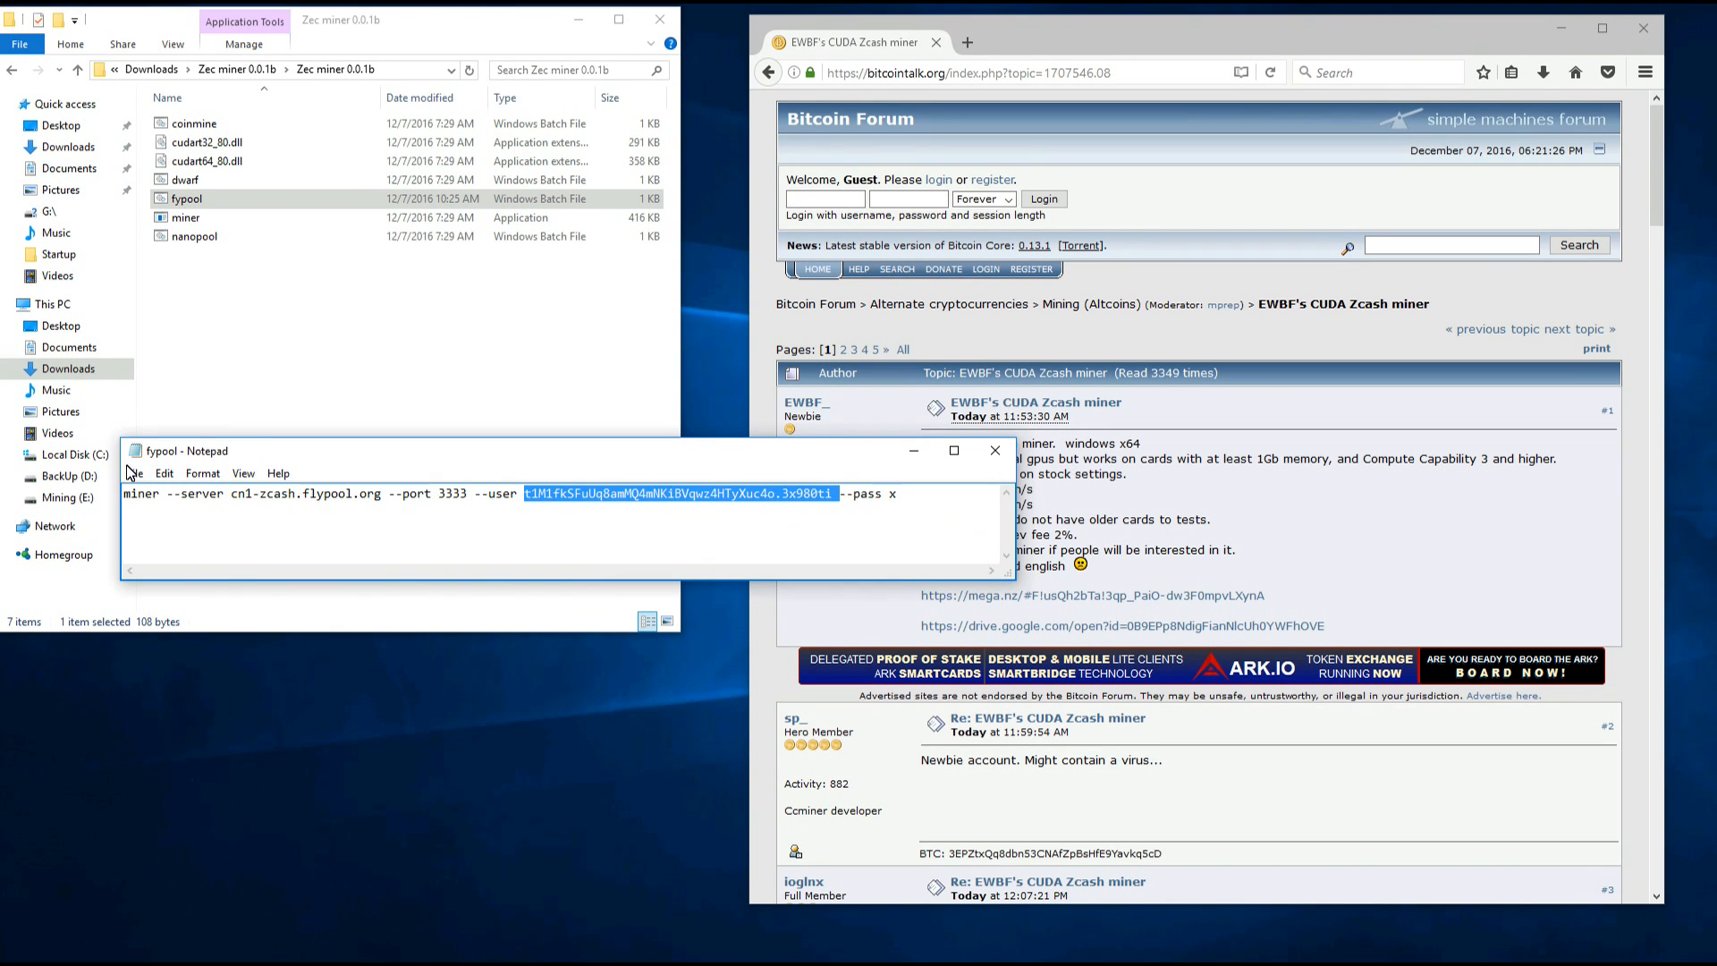
pyautogui.moveTo(871, 458)
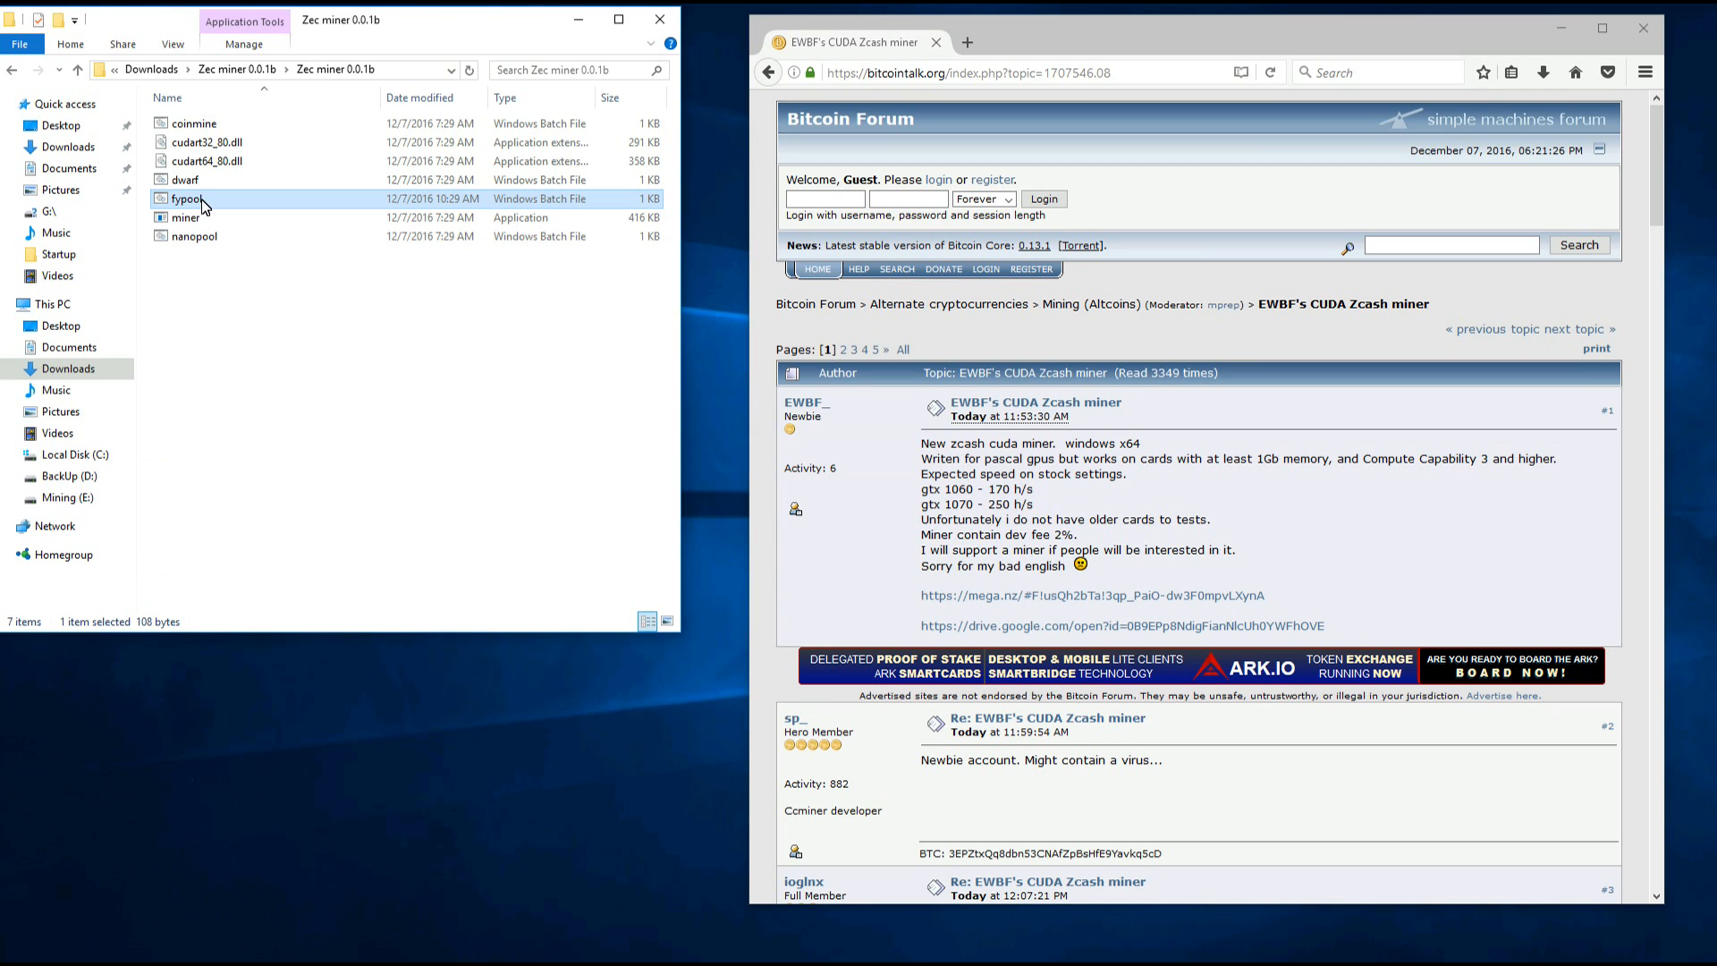
# - Run the flypool batch file, confirming the security warning, to launch the EWBF miner in cmd
pyautogui.doubleClick(186, 199)
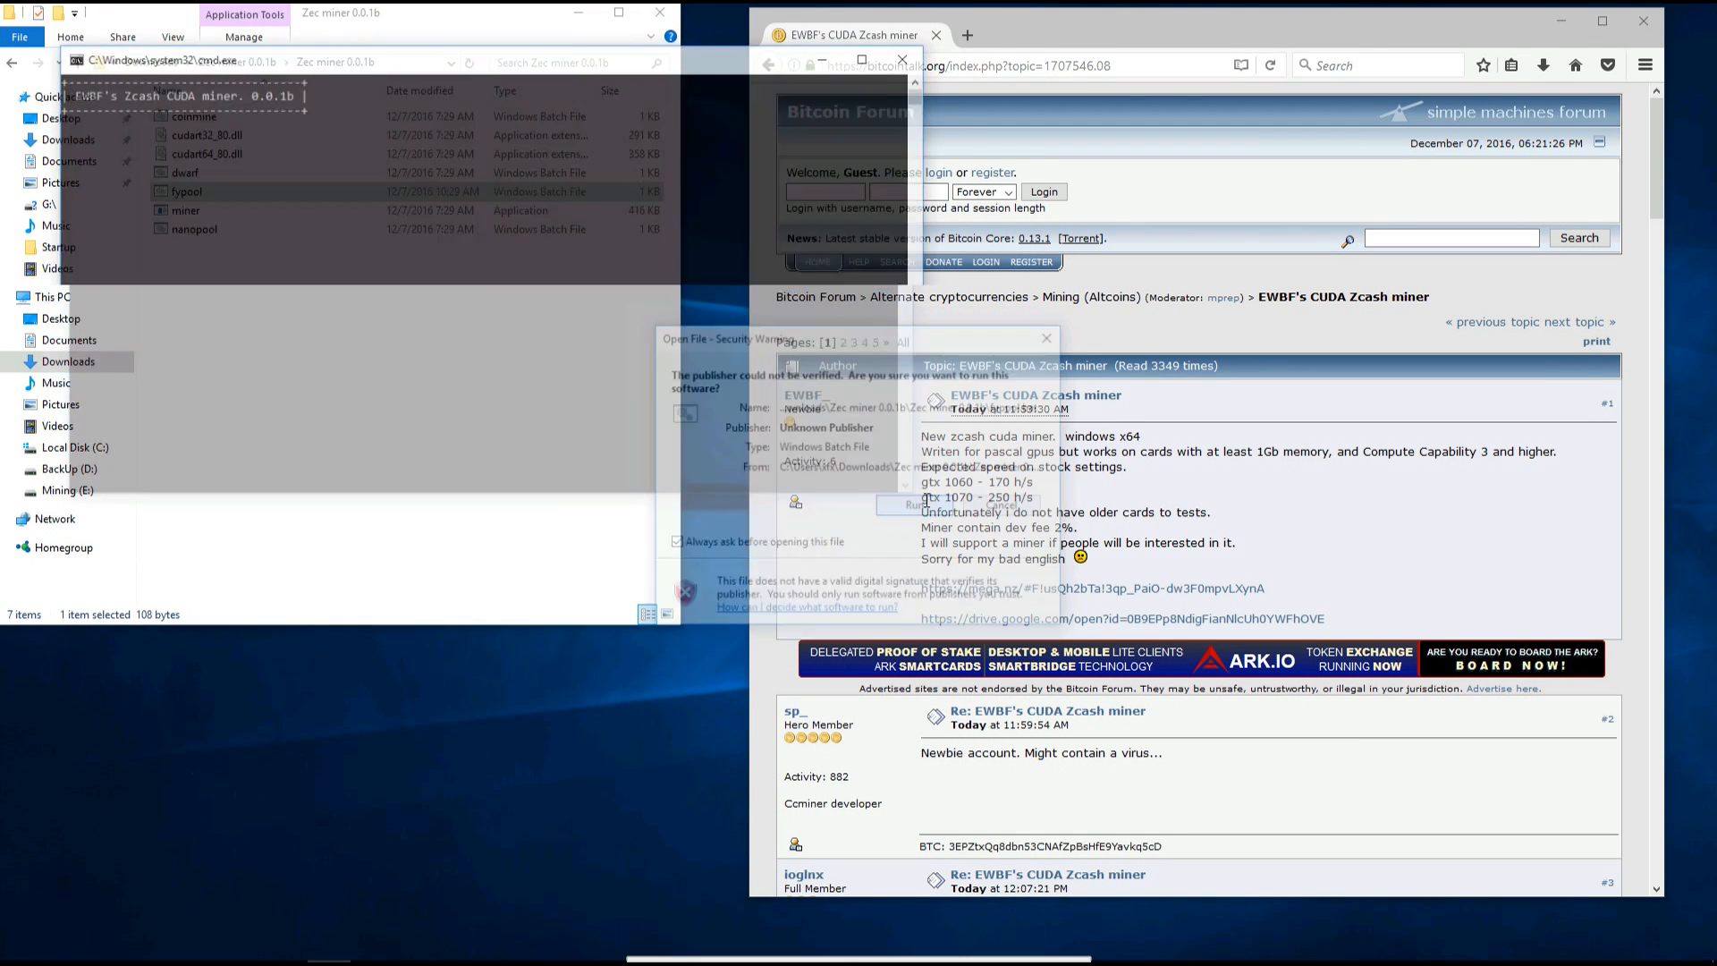
pyautogui.click(908, 504)
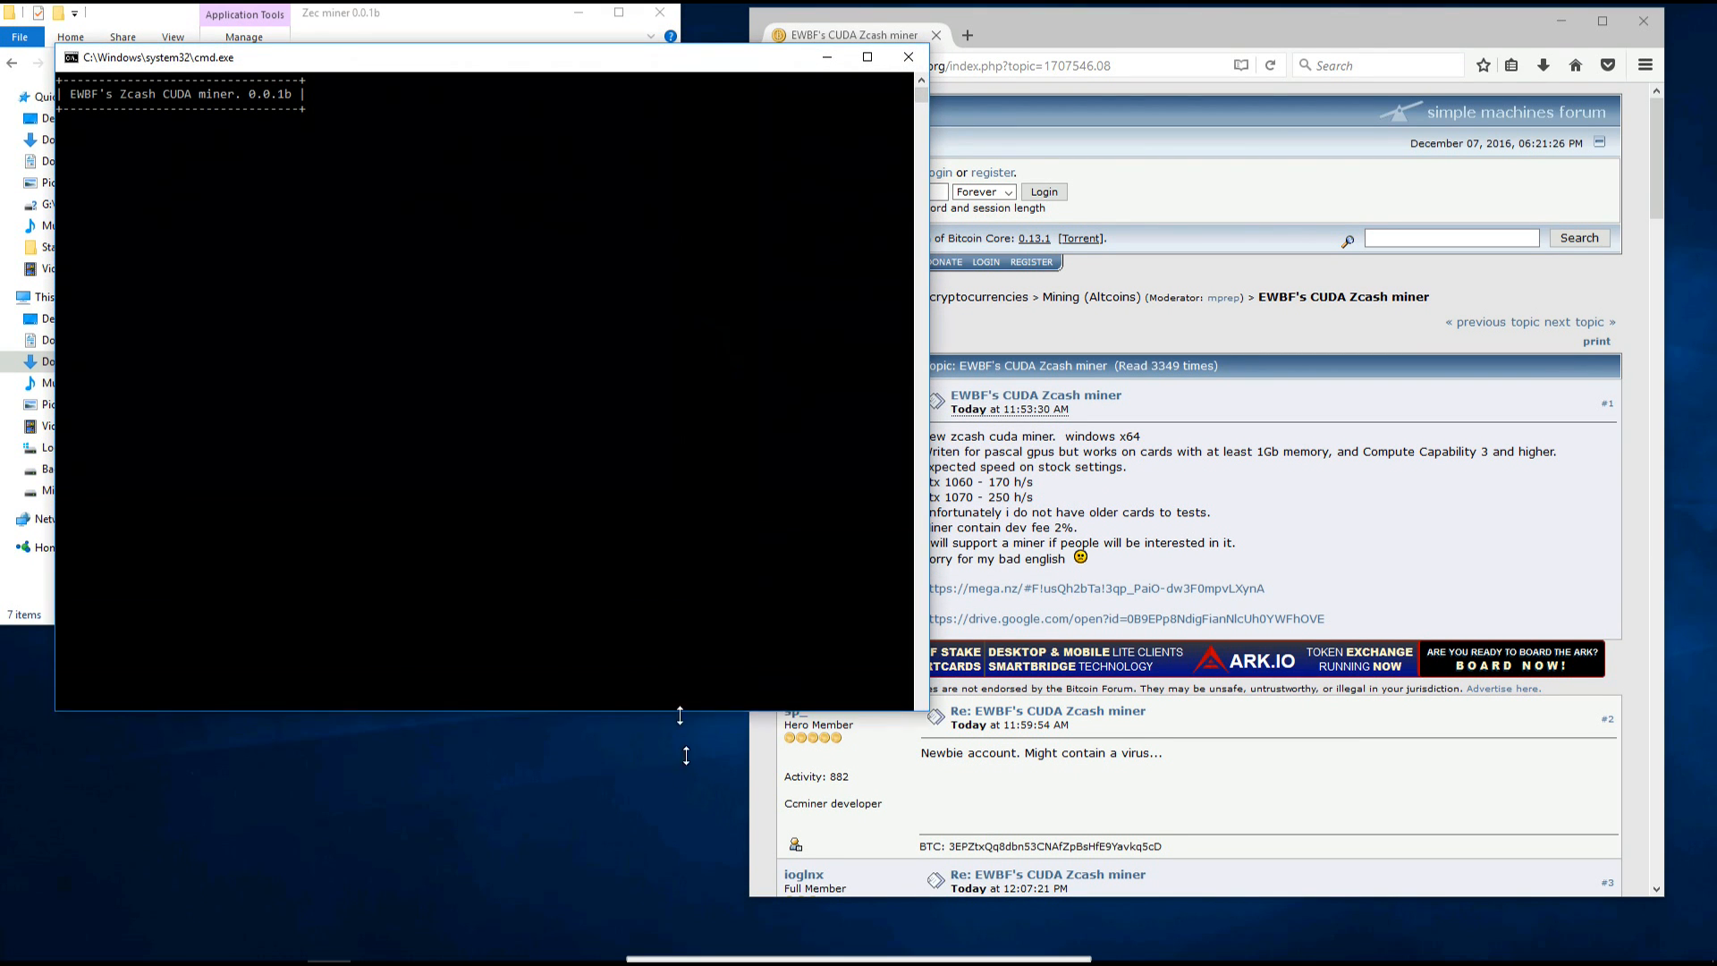